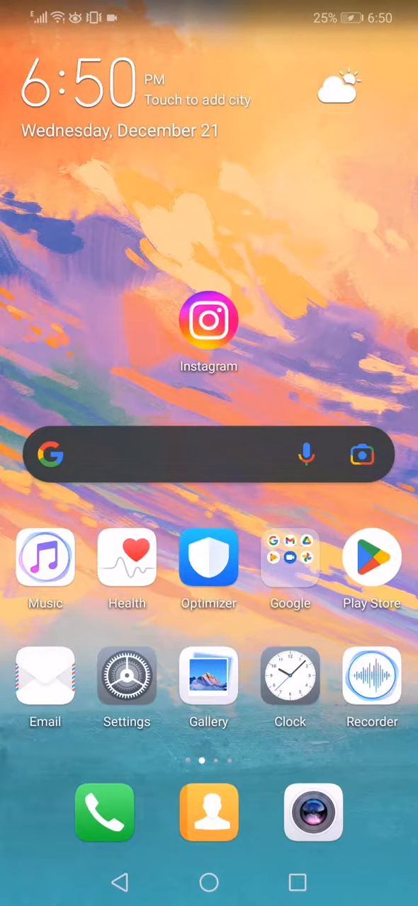
- Reach the installed-apps list in Settings and scroll down until Instagram is visible
click(128, 677)
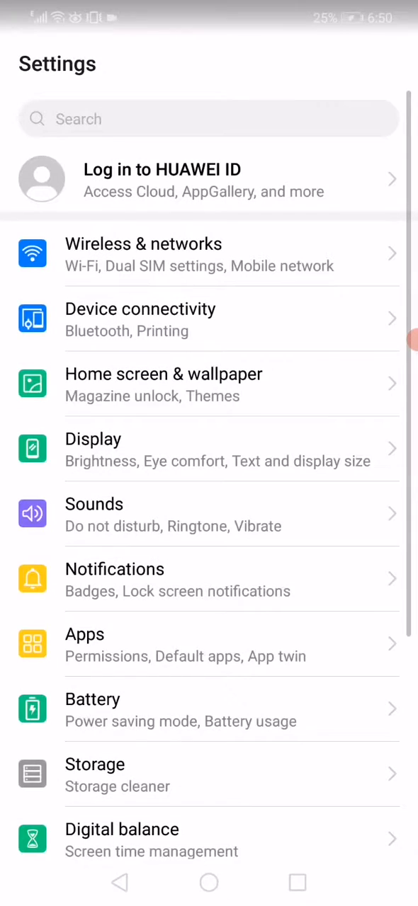
click(210, 643)
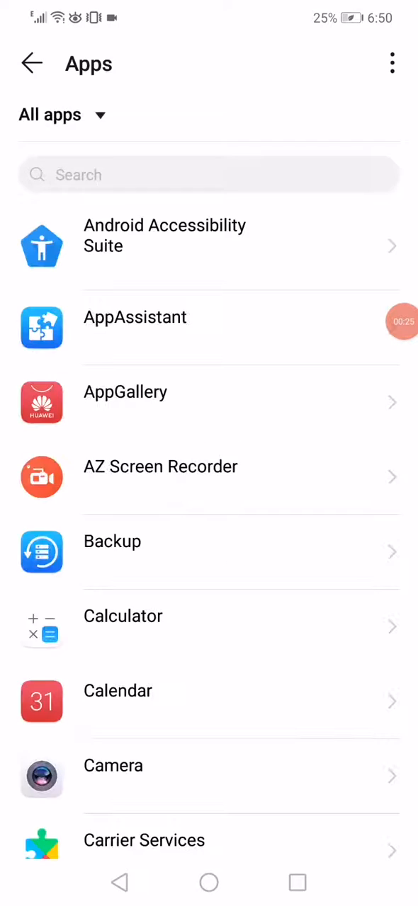
scroll(down, 3)
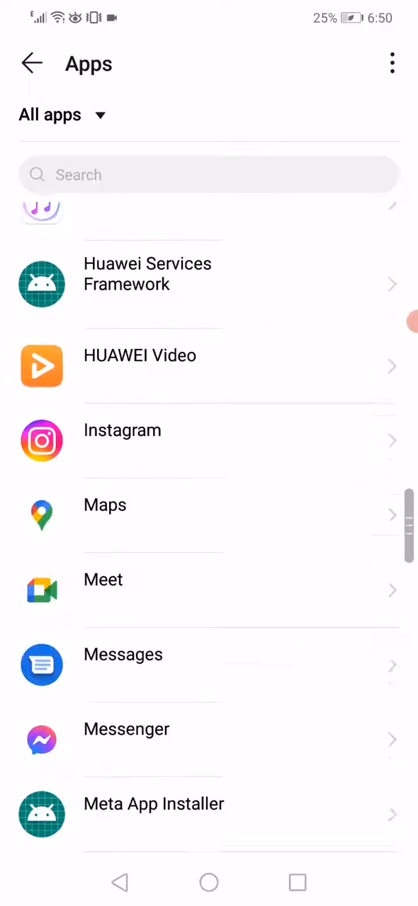
scroll(down, 3)
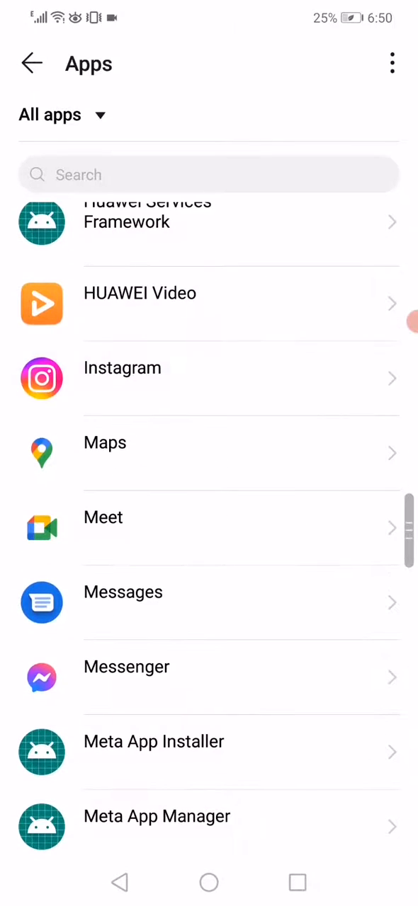
- Review Instagram's permissions (camera, location, microphone, storage on; contacts, phone off) and return to App info
click(210, 377)
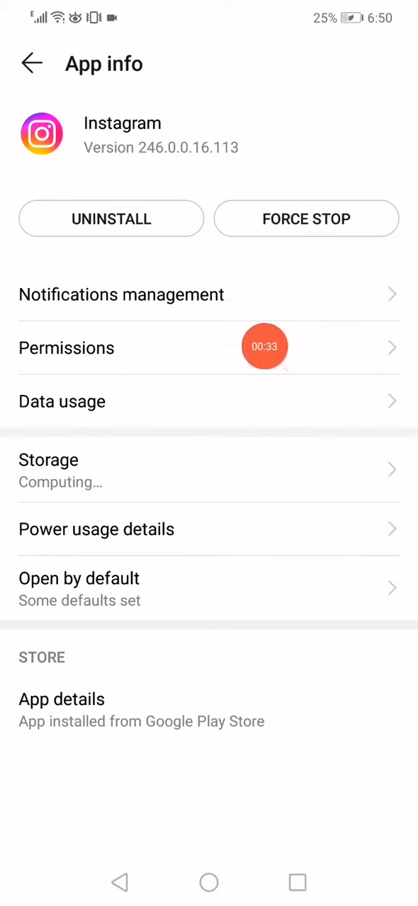
click(66, 349)
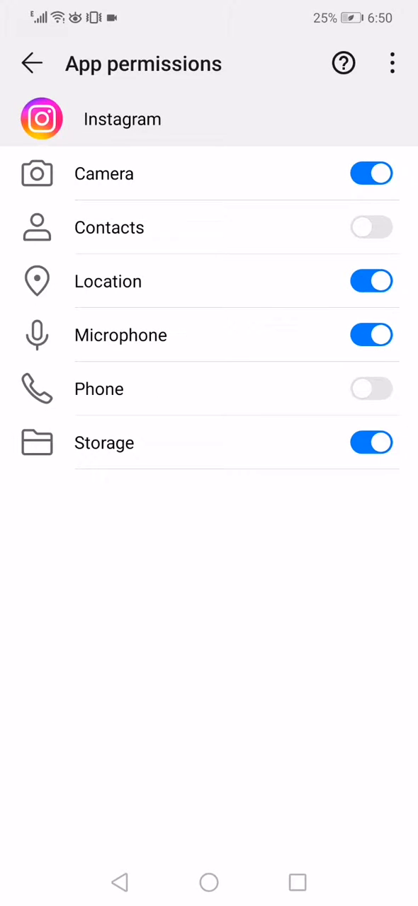
click(31, 62)
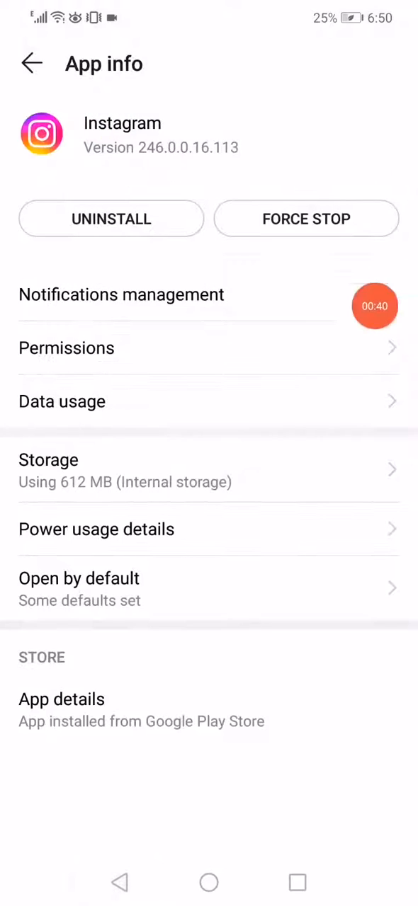
- Review Instagram's mobile data usage and network access, then force stop the app
click(63, 403)
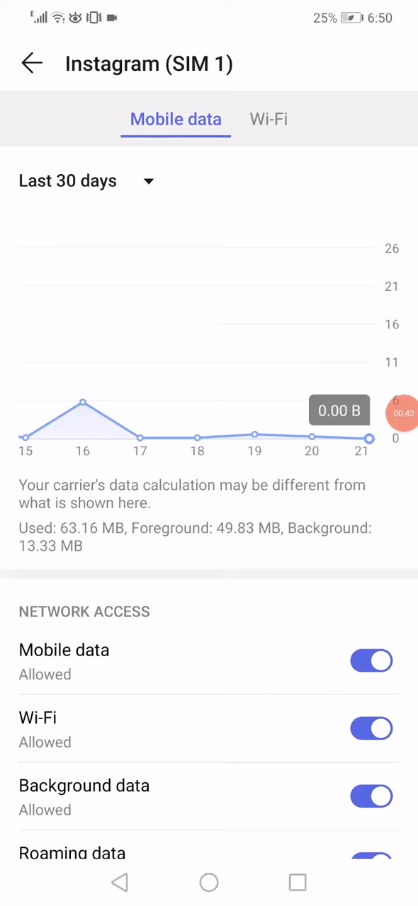
click(31, 62)
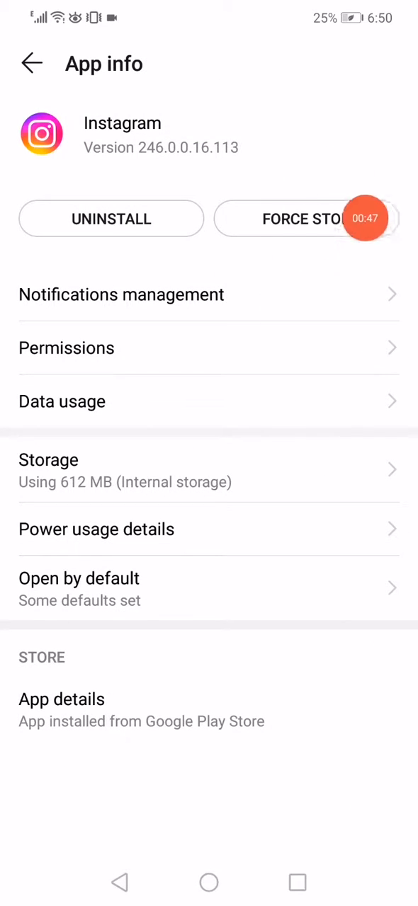
click(208, 882)
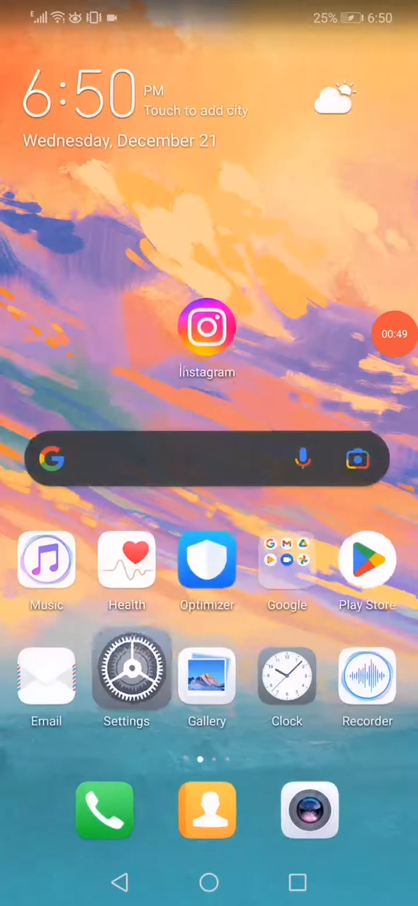